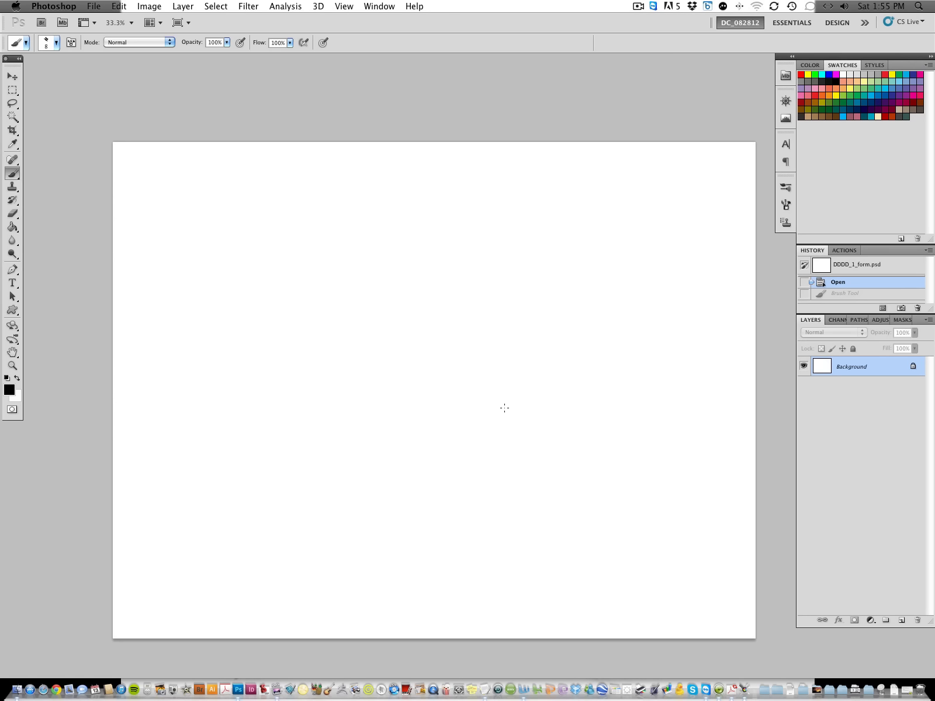
mouse_move(508, 444)
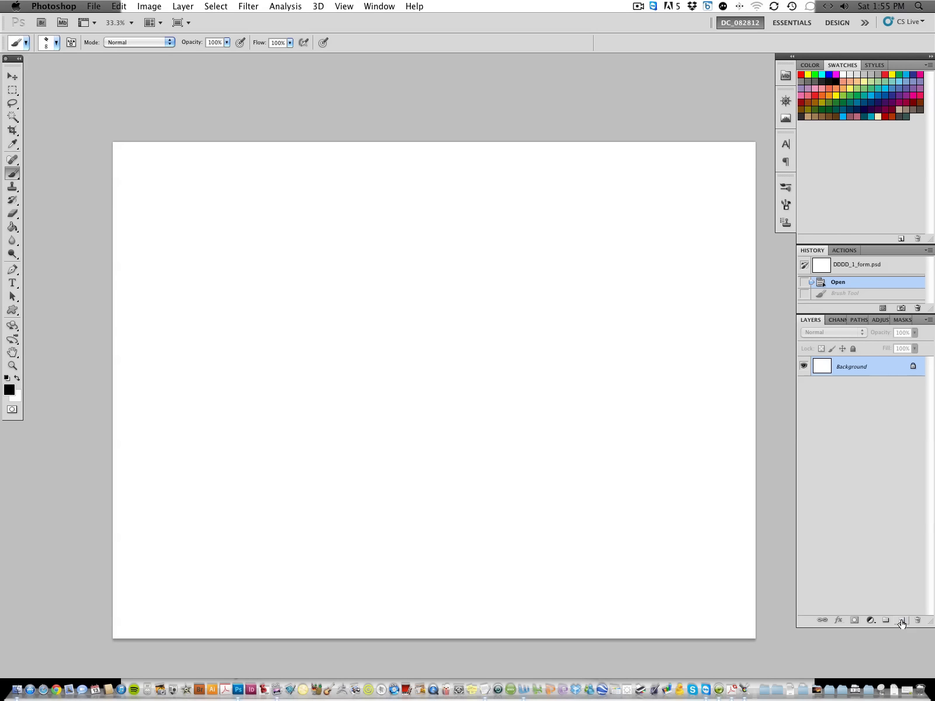
On a new empty layer, sketch the forehead, nose, jaw, ear and a small eye mark of the head
click(902, 619)
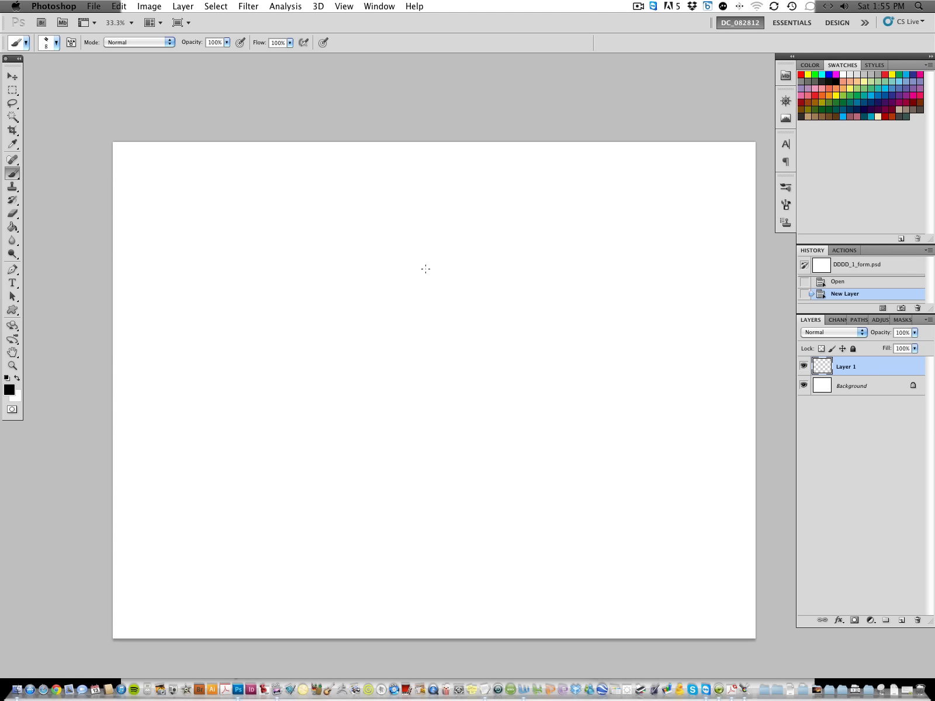
drag(357, 298, 434, 258)
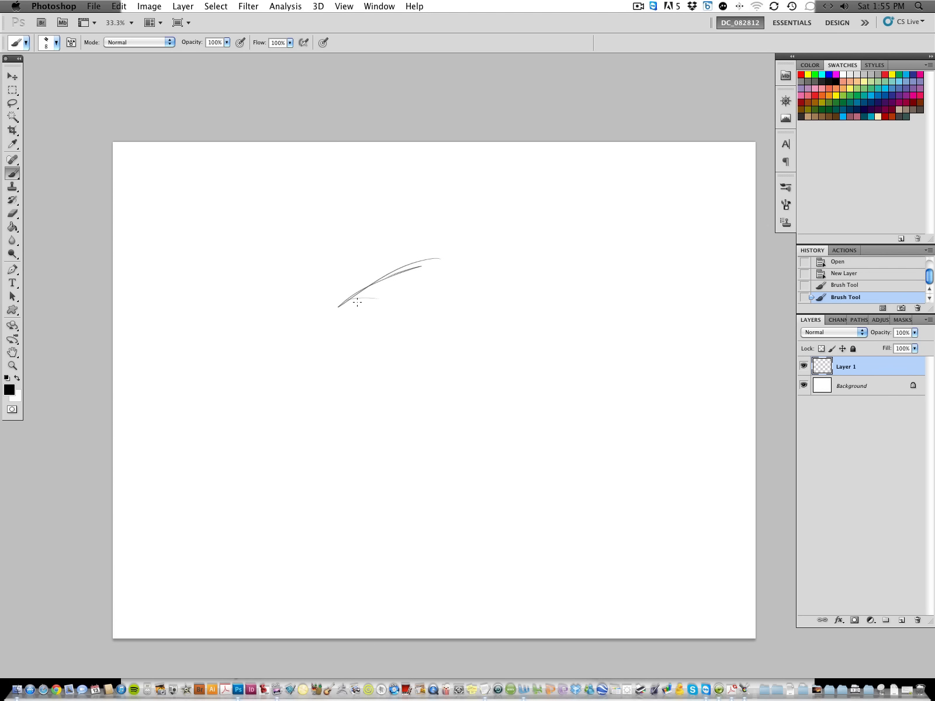
drag(357, 298, 296, 438)
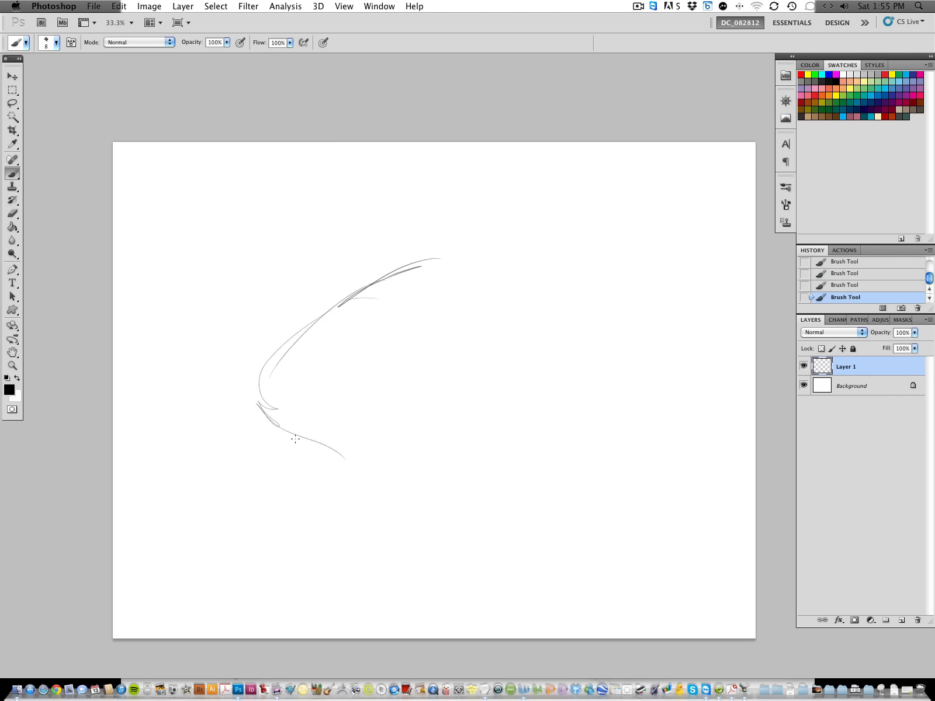
drag(297, 441, 482, 520)
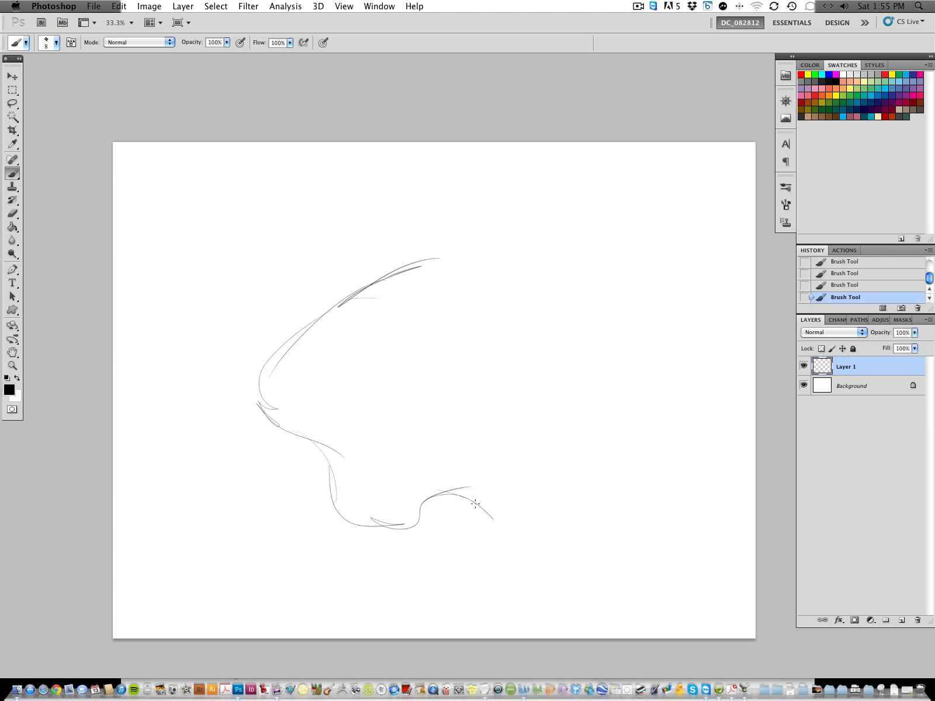
drag(465, 492, 513, 528)
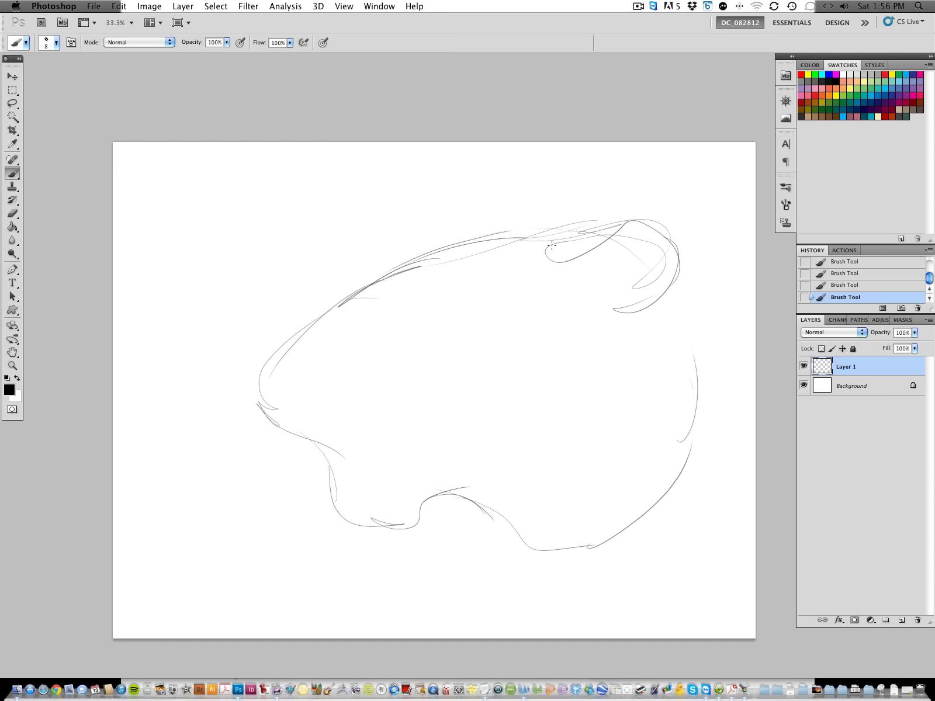
drag(552, 245, 655, 283)
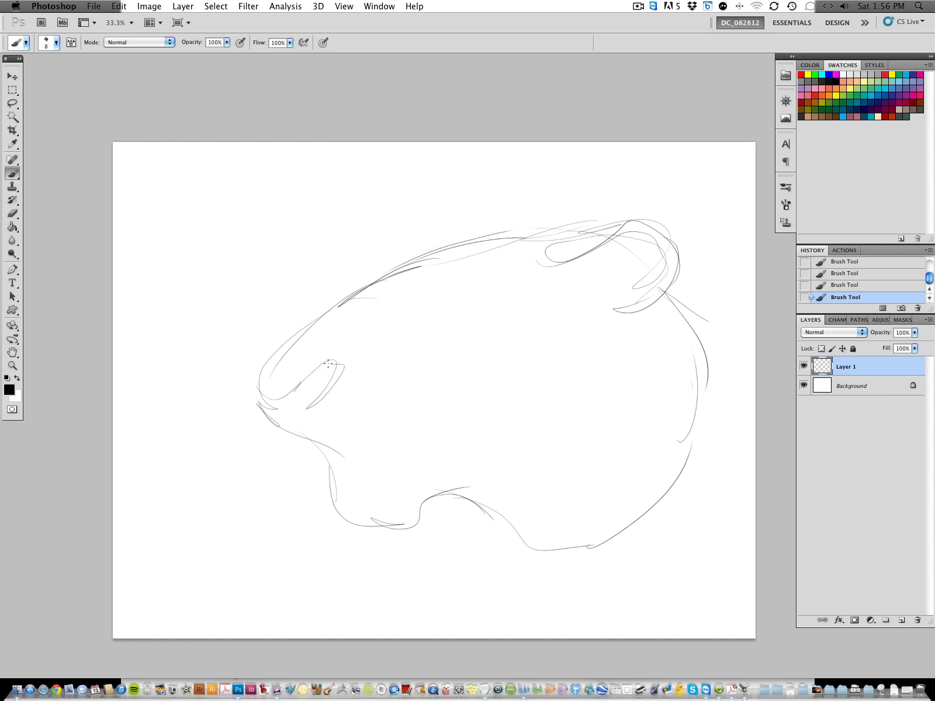
Add muzzle and cheek lines, draw the eye, and begin a small eye study above the head
drag(328, 364, 337, 477)
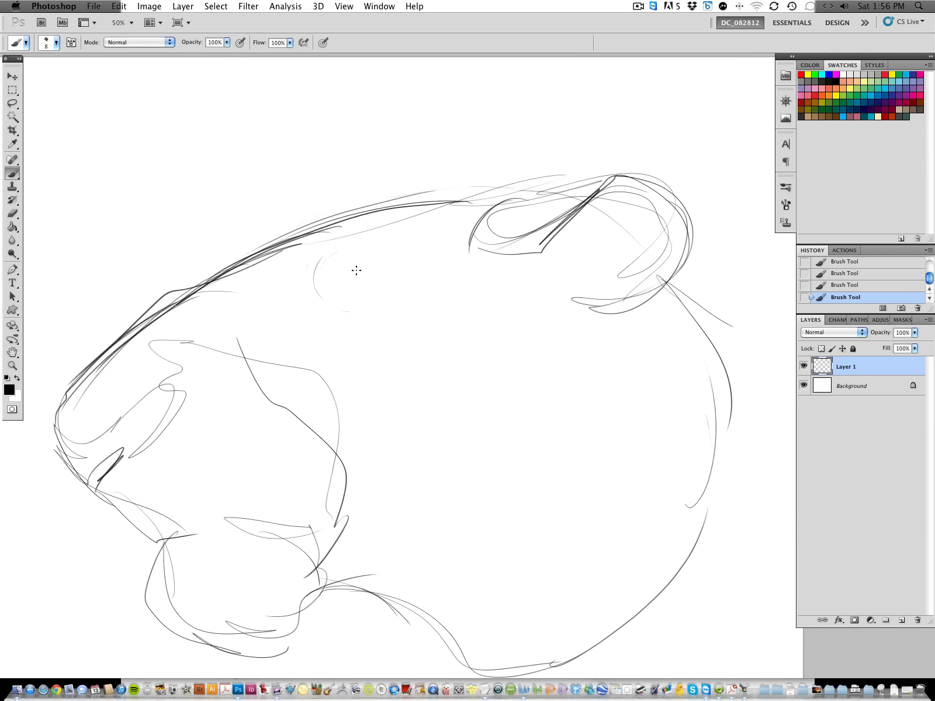
drag(301, 250, 382, 268)
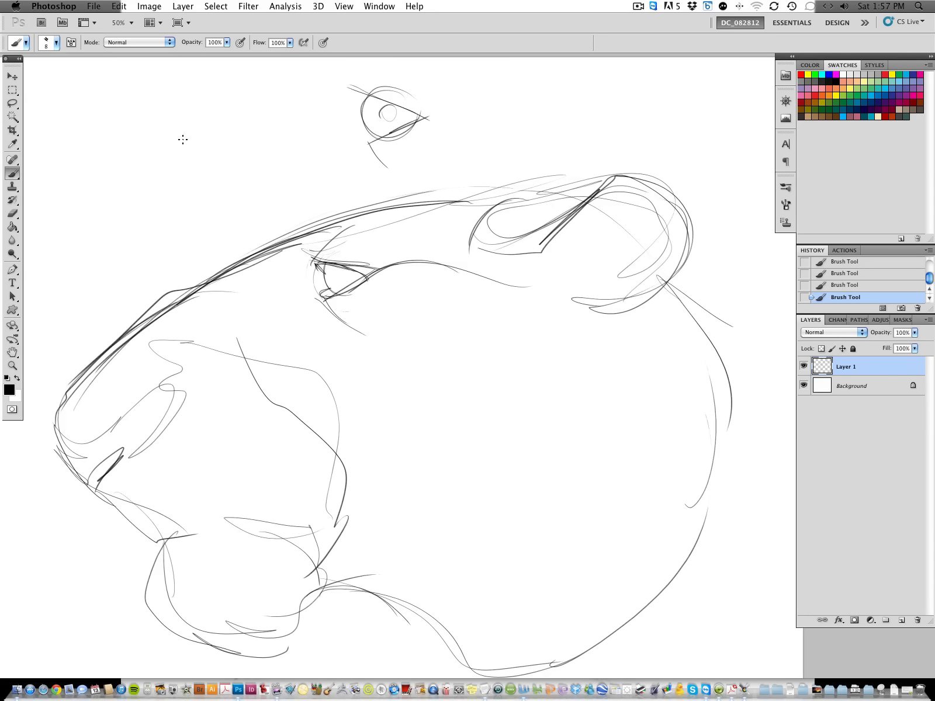
Draw a round eyeball with upper and lower lids, a dark inner corner and brow lines
drag(179, 139, 190, 154)
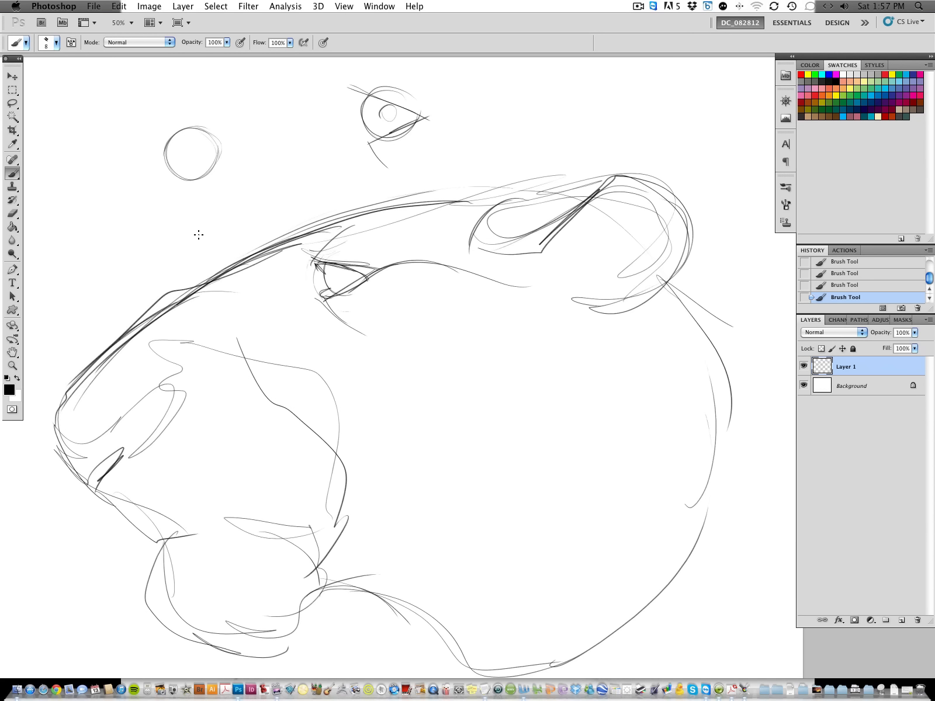
mouse_move(175, 147)
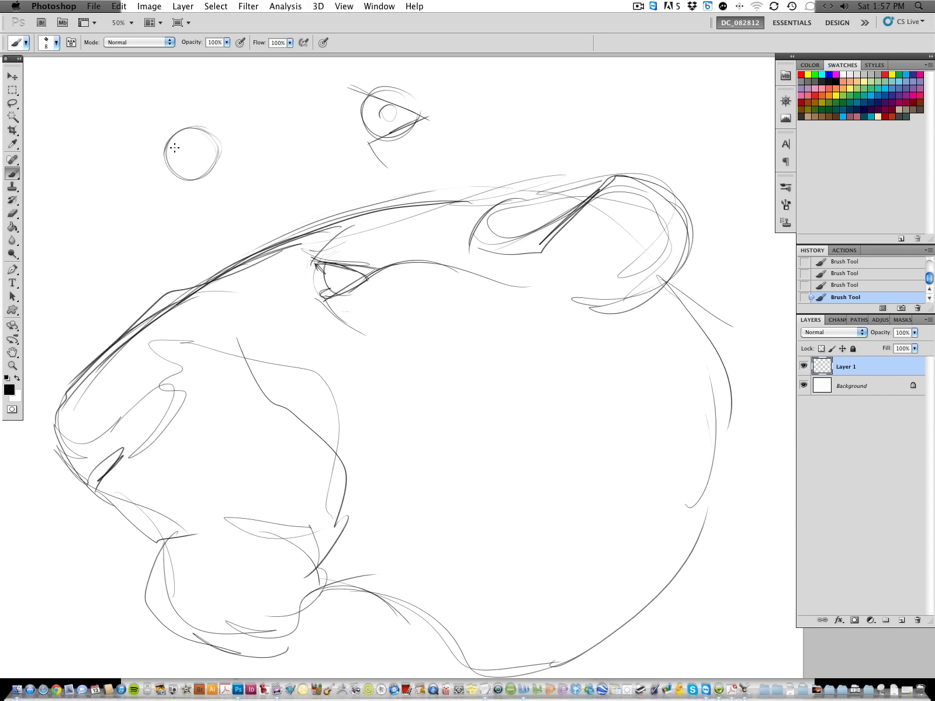
drag(161, 146, 227, 156)
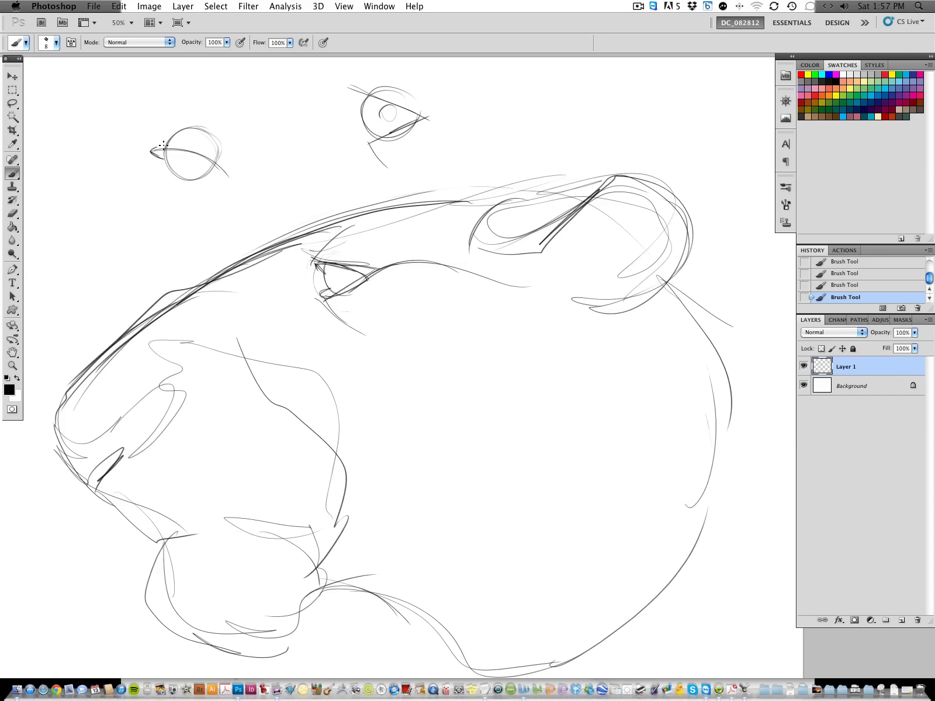
drag(161, 147, 228, 163)
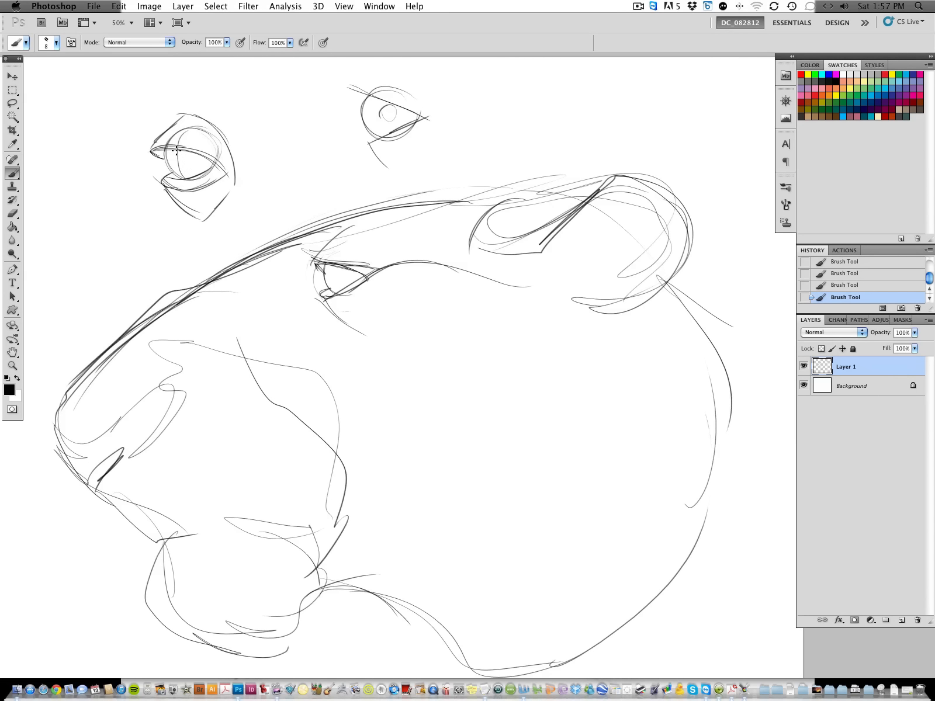
drag(173, 168, 161, 185)
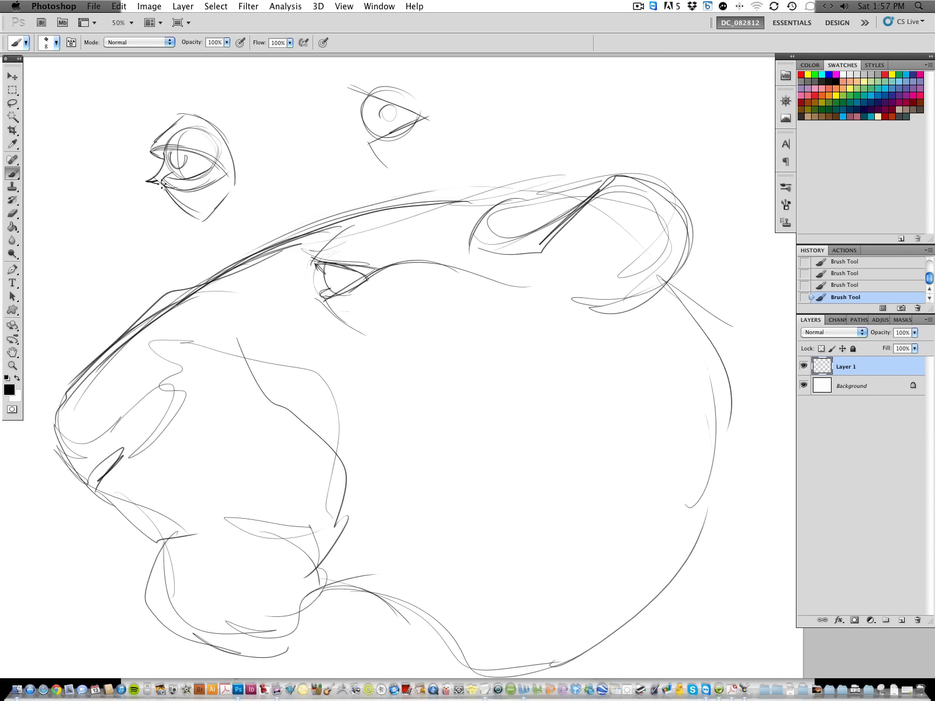
drag(149, 152, 173, 179)
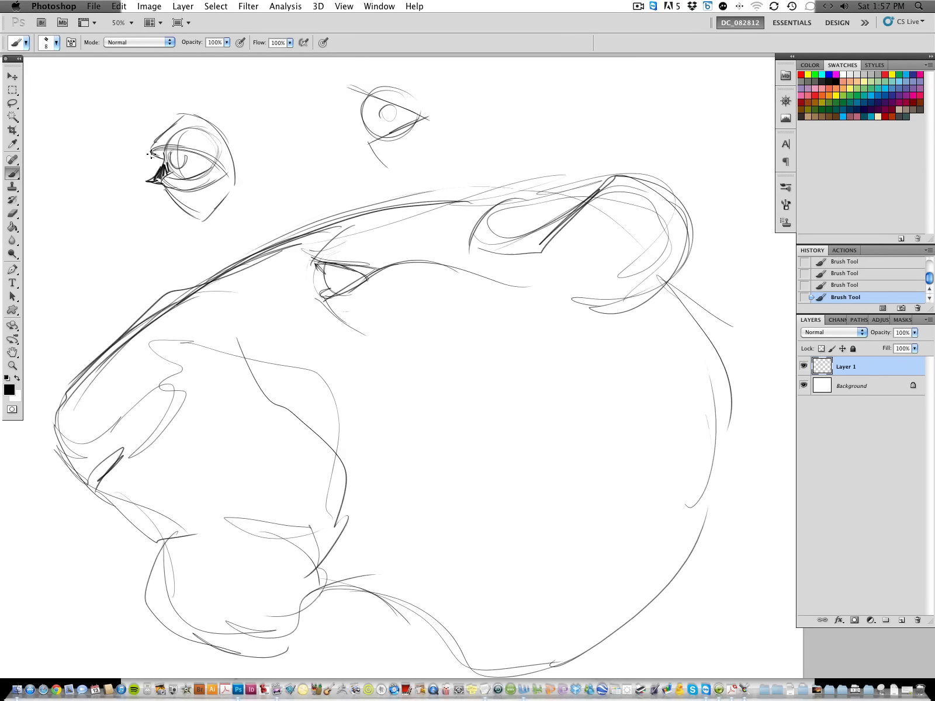
mouse_move(459, 220)
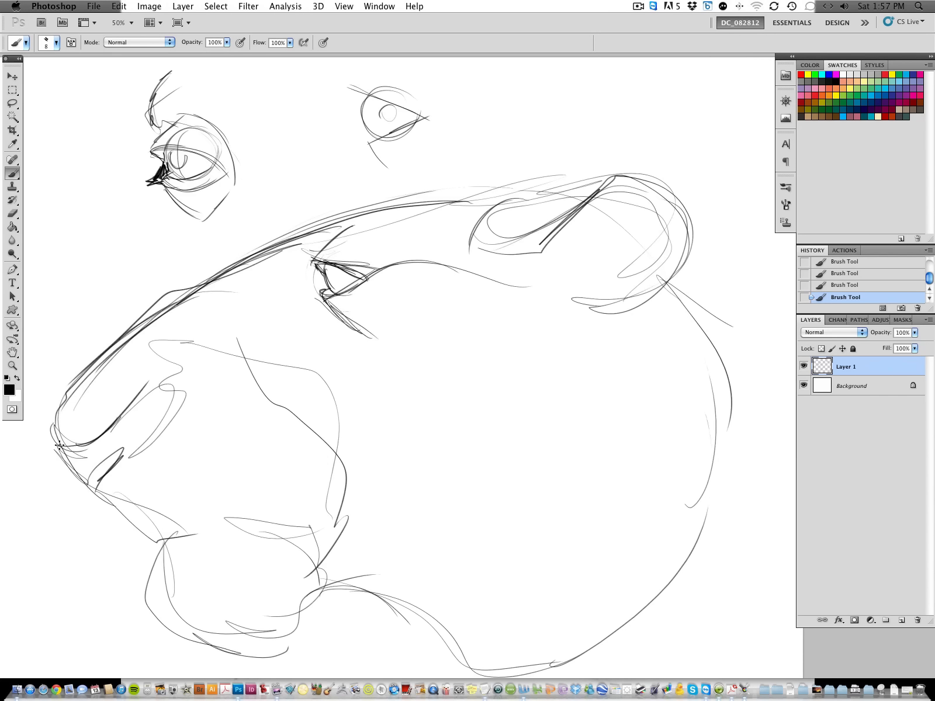
Darken the nose tip, sketch the nostril, and draw a circle with an arrow for the muzzle study
drag(60, 453, 77, 460)
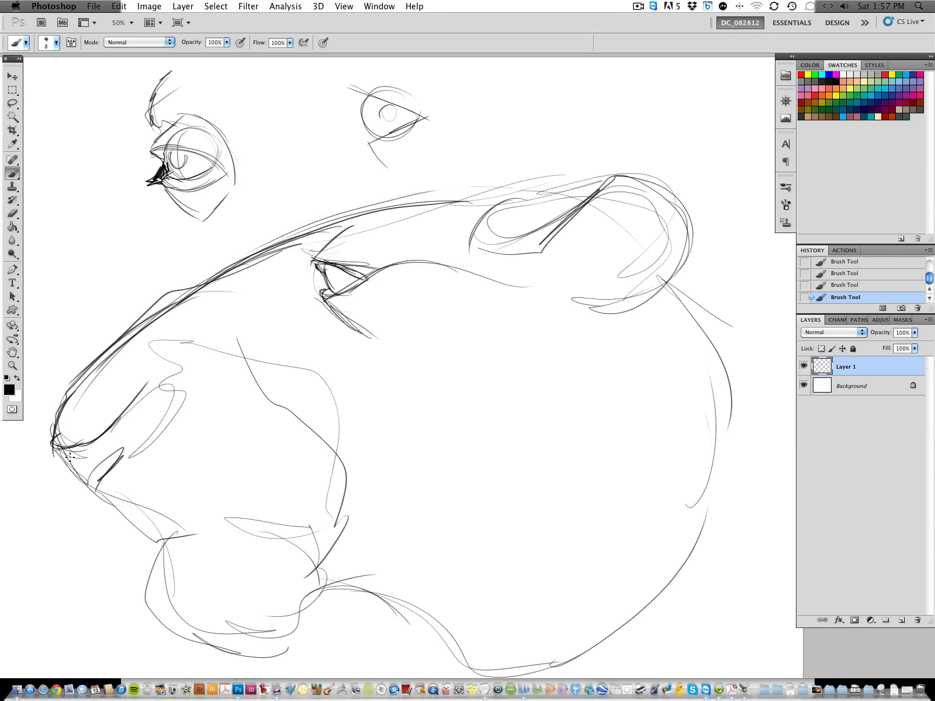
drag(90, 460, 113, 453)
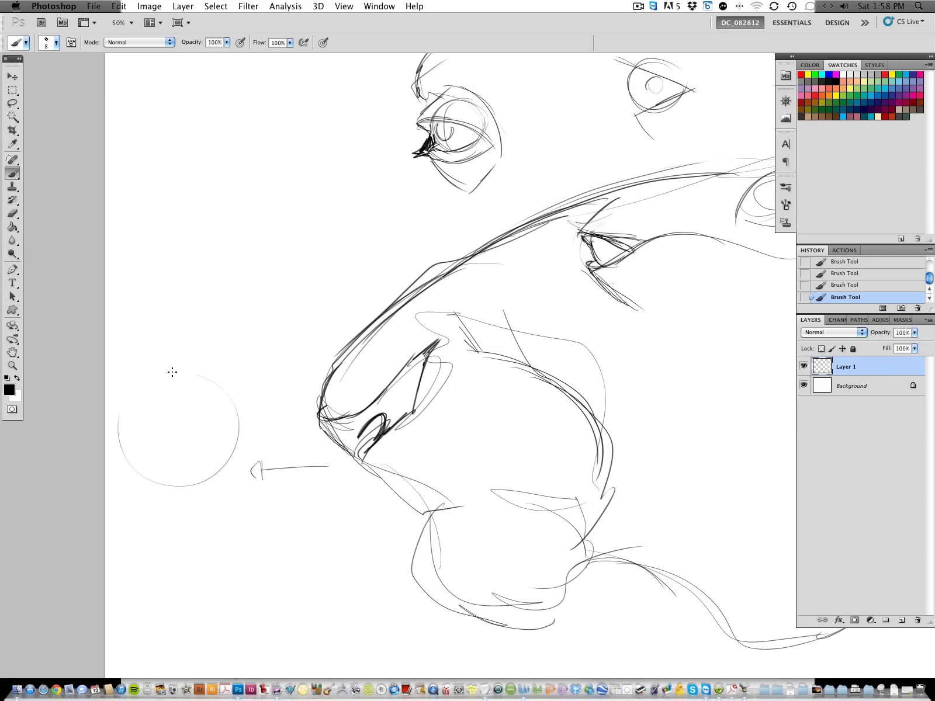
Add cross-contour lines over the muzzle circle and a ridge curve arching above it
drag(161, 382, 191, 534)
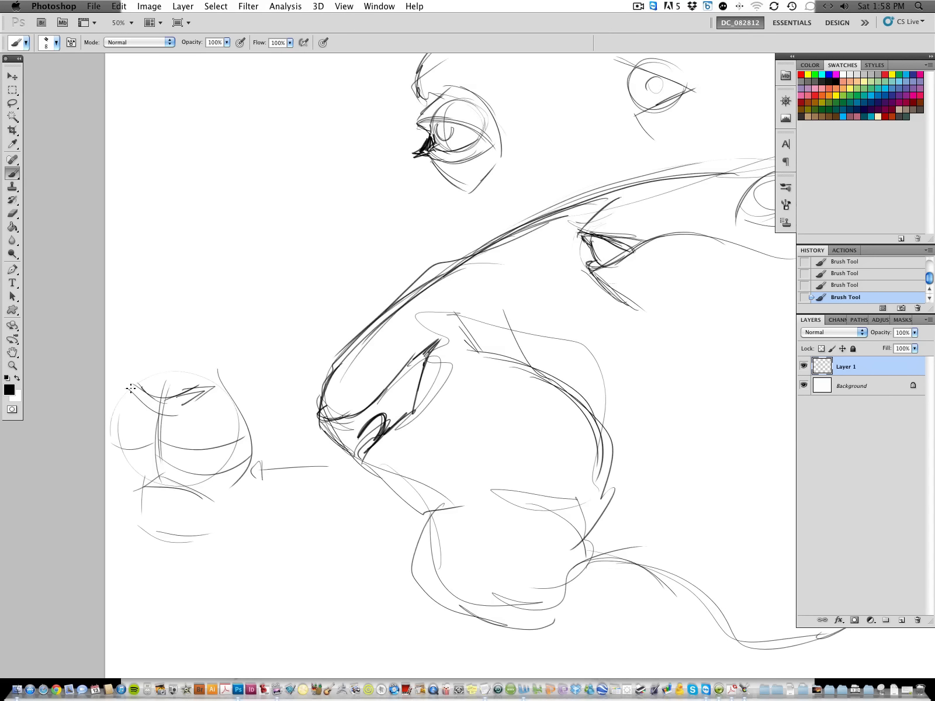
drag(137, 388, 215, 316)
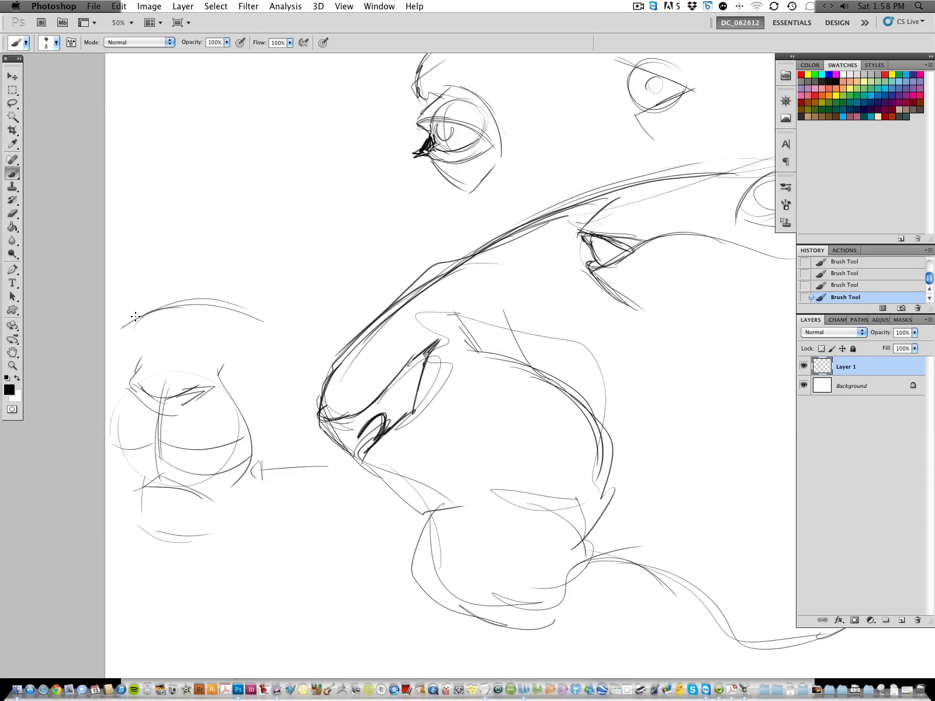